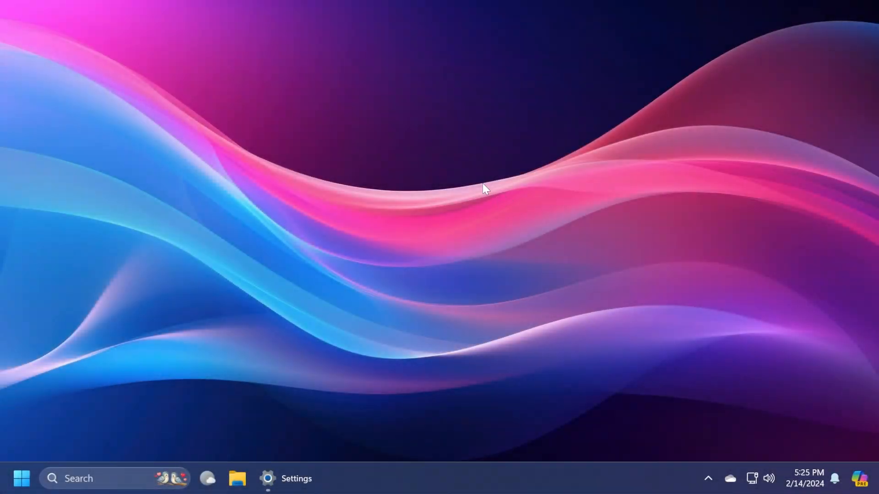
mouse_move(364, 230)
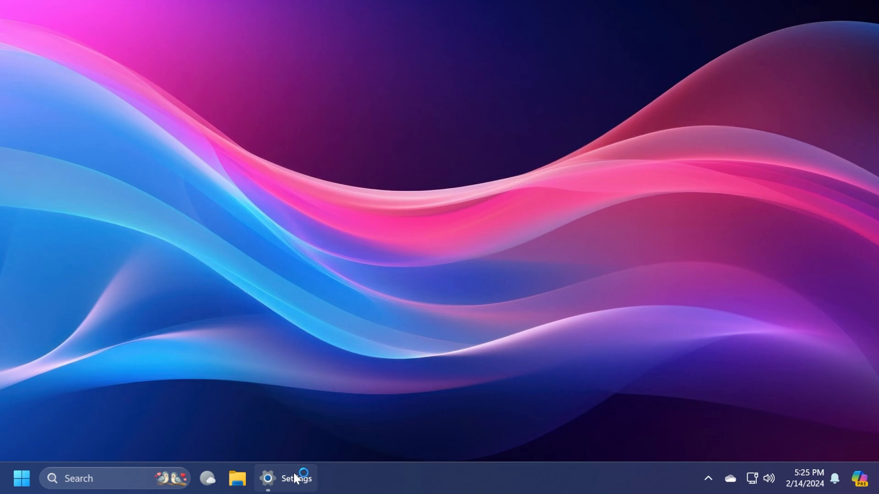
- Close the running Settings app from the taskbar, leaving the desktop clear
left_click(269, 489)
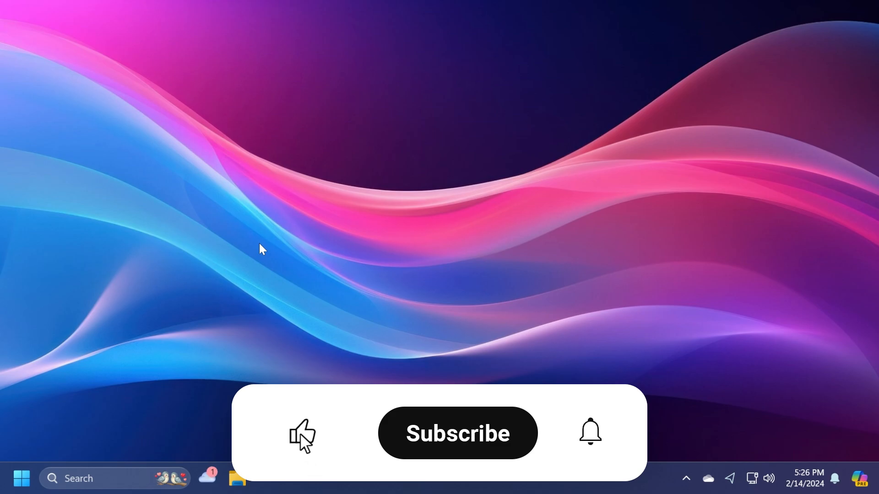
left_click(458, 433)
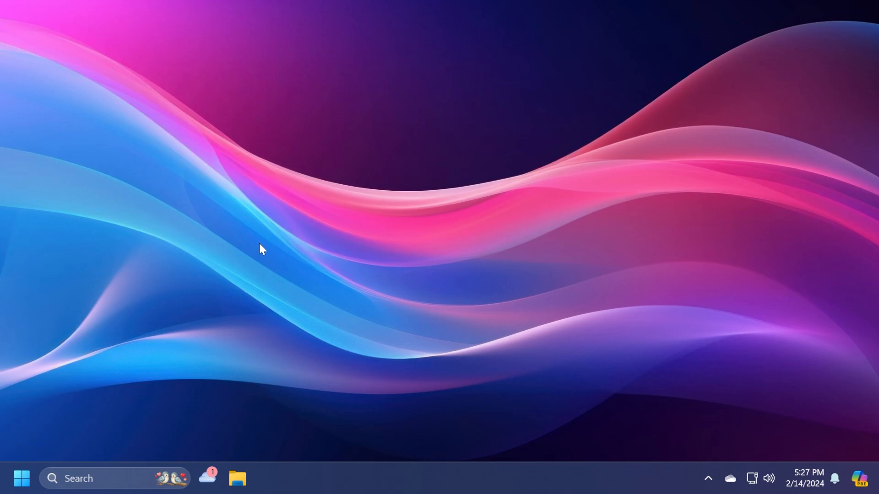
mouse_move(394, 245)
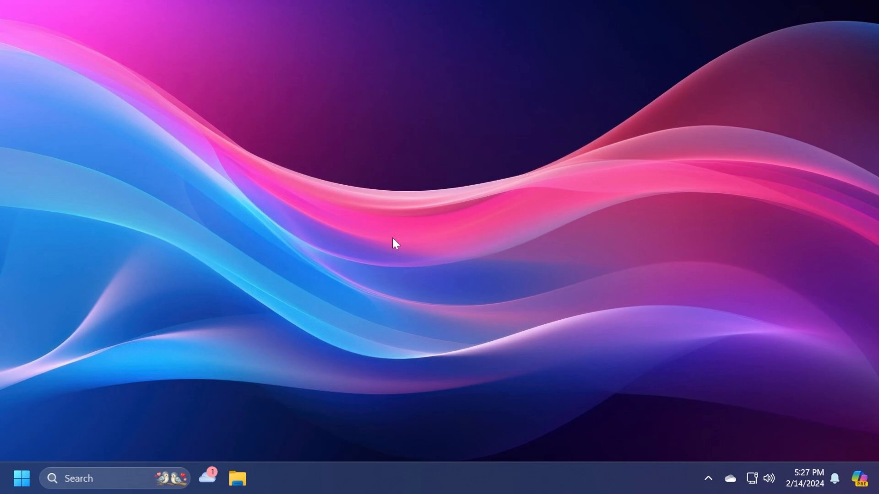
mouse_move(503, 288)
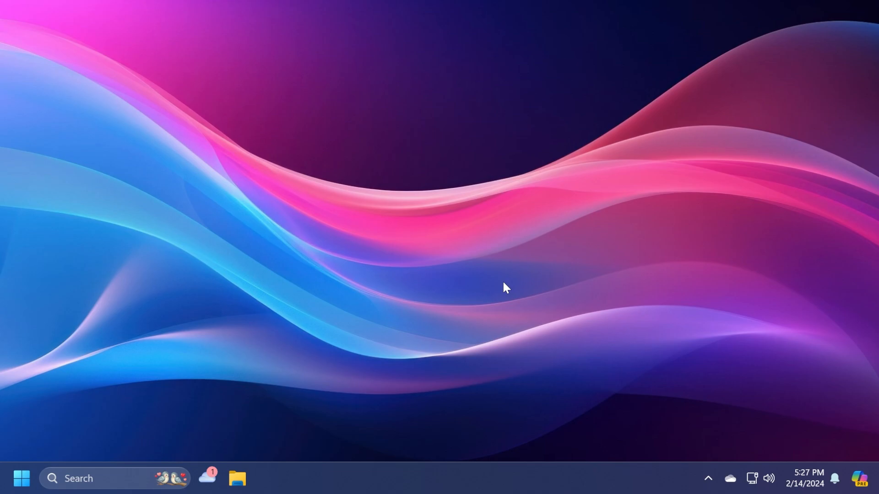
mouse_move(862, 478)
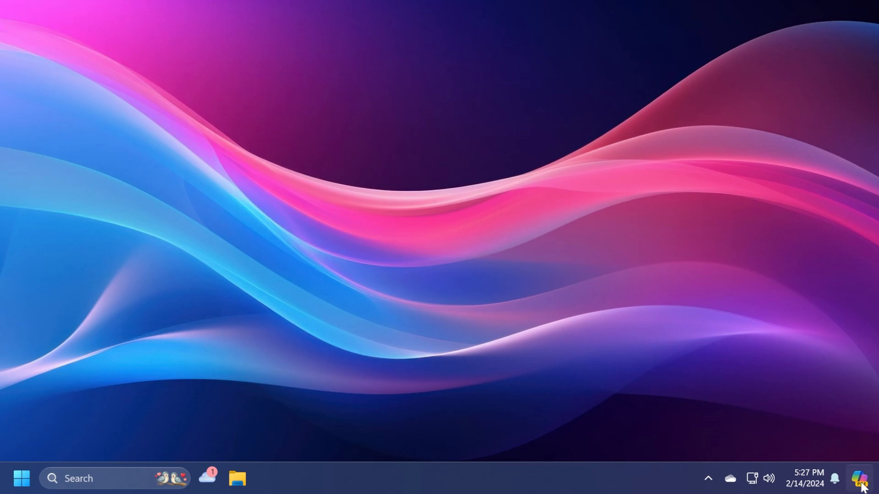
mouse_move(367, 342)
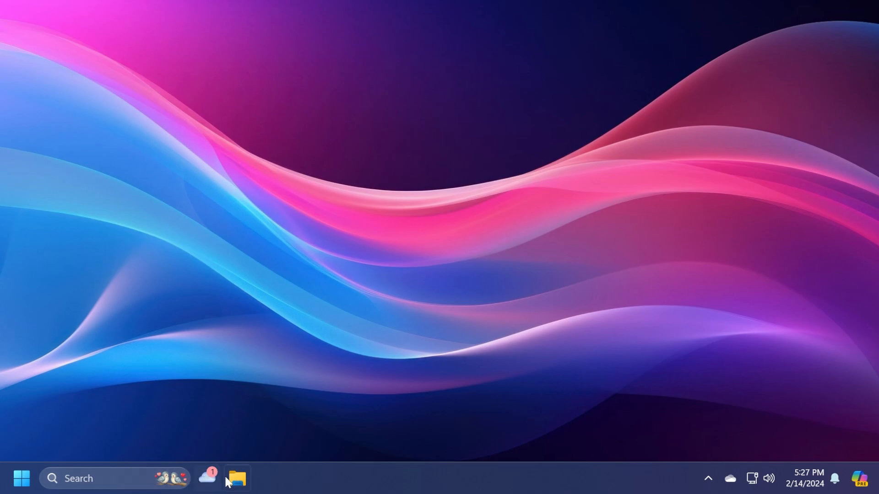
mouse_move(678, 464)
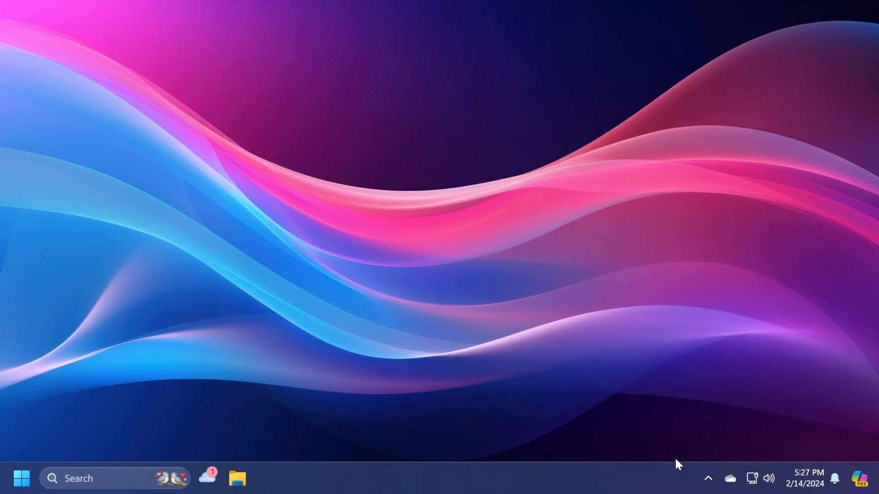
mouse_move(763, 408)
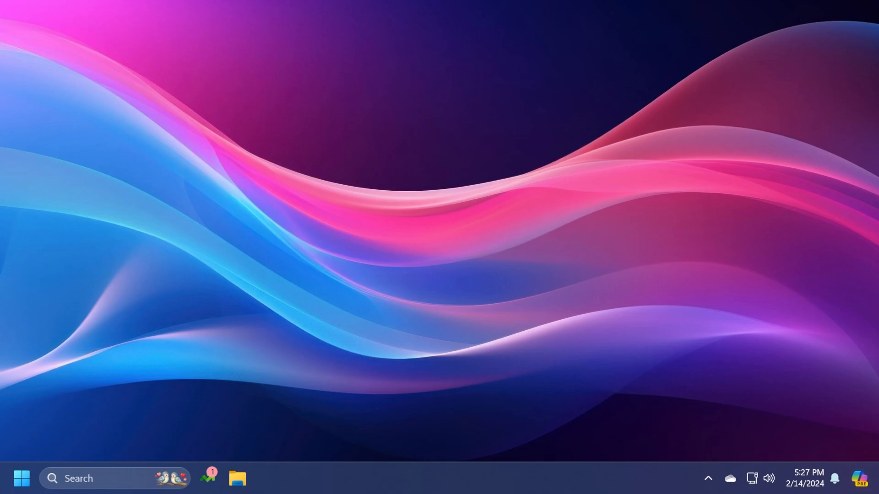
- Show the taskbar's right-click quick options and dismiss them without choosing one
right_click(445, 485)
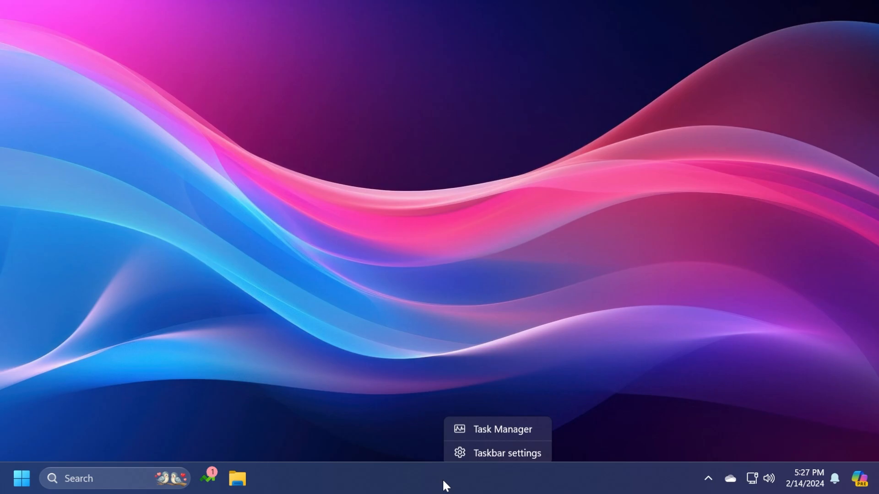
left_click(507, 452)
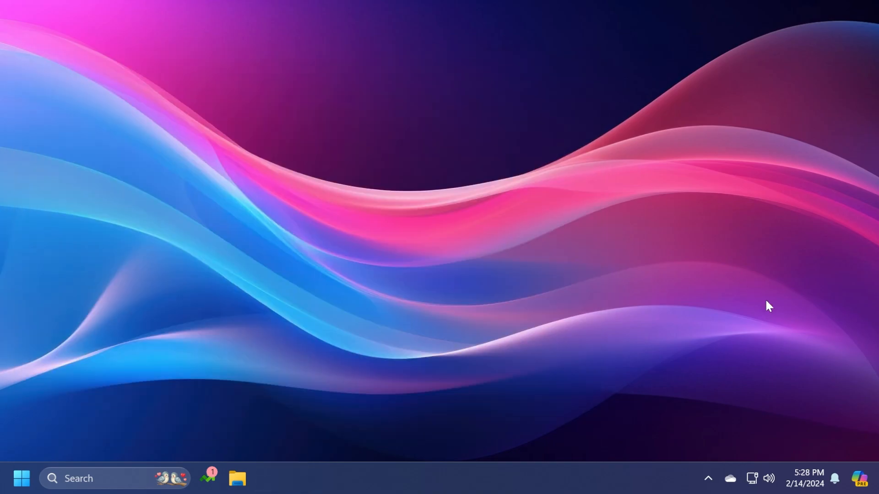
mouse_move(414, 231)
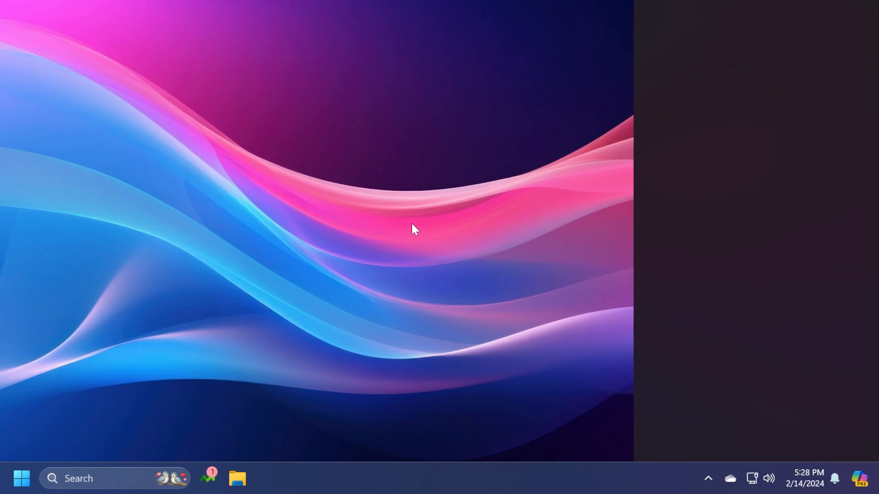
- Show the Copilot assistant panel from its taskbar icon, then close it with its X
left_click(860, 478)
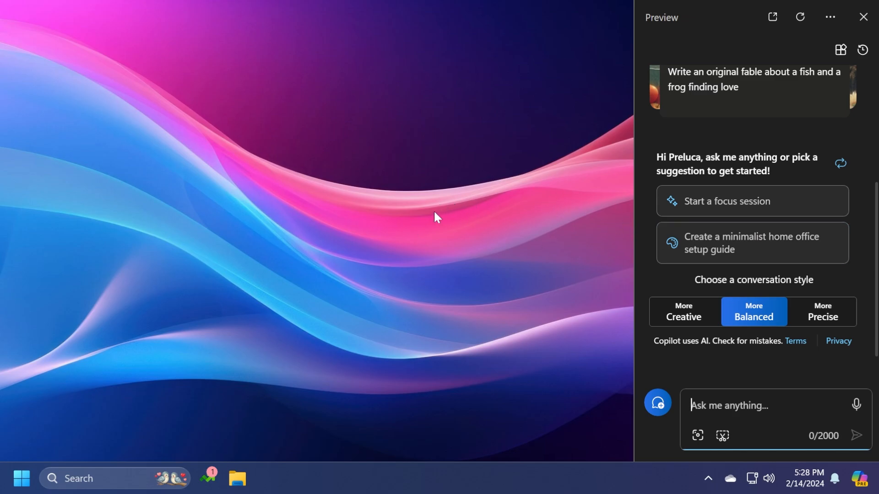
mouse_move(425, 214)
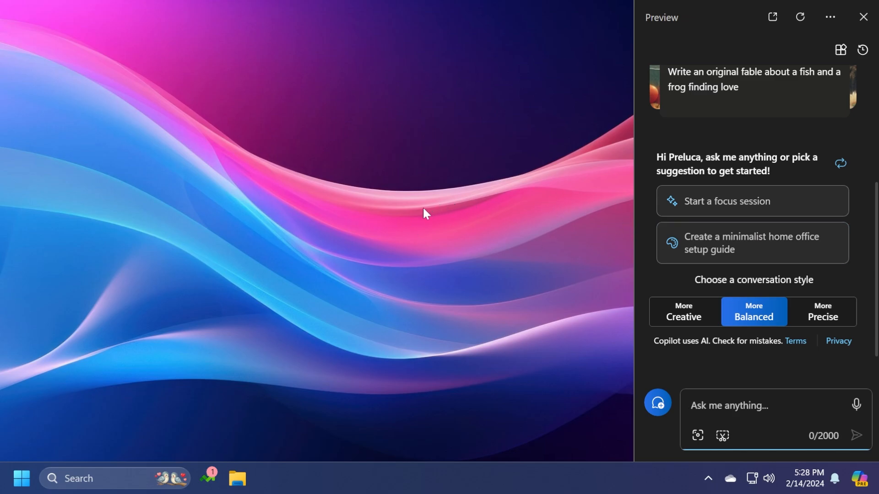
mouse_move(388, 218)
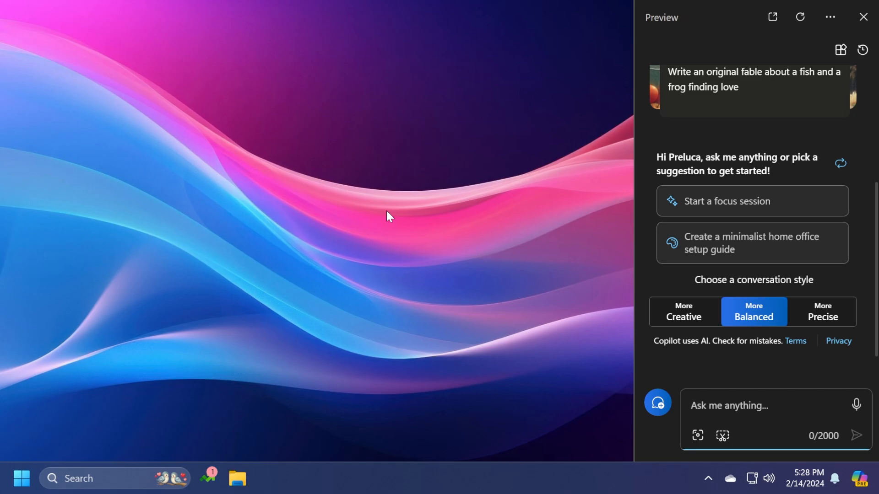
mouse_move(390, 185)
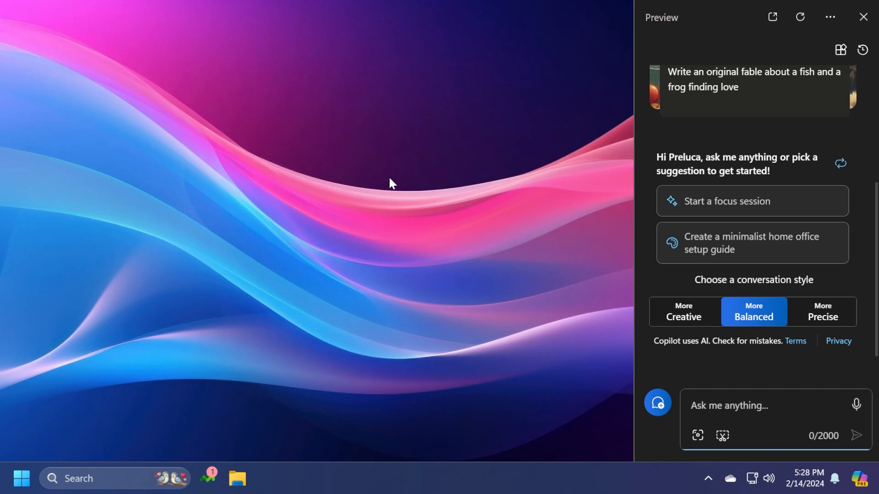
left_click(846, 17)
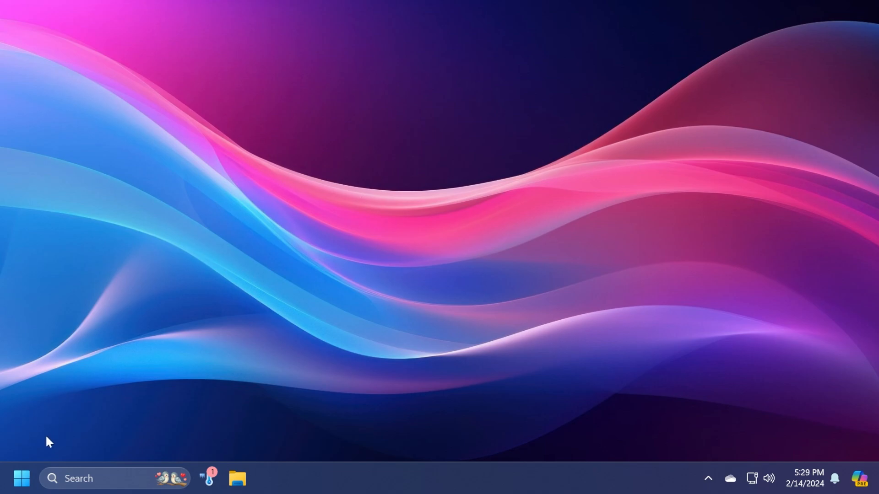
left_click(20, 478)
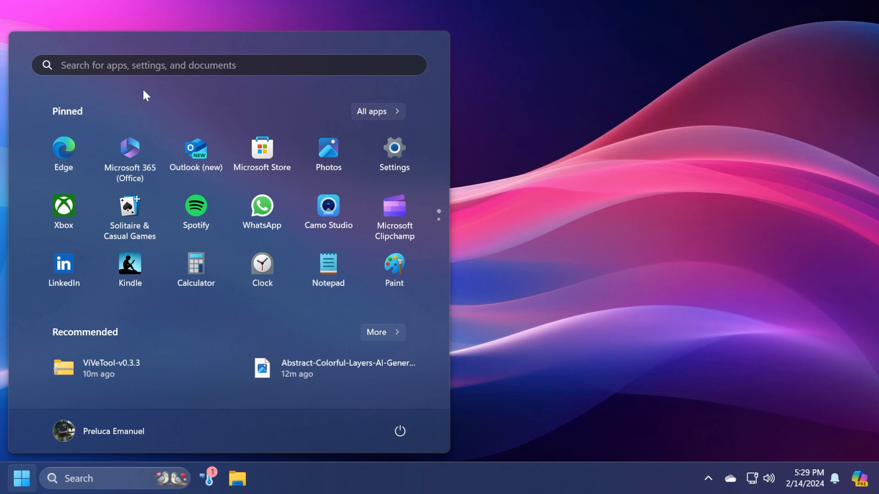
mouse_move(163, 97)
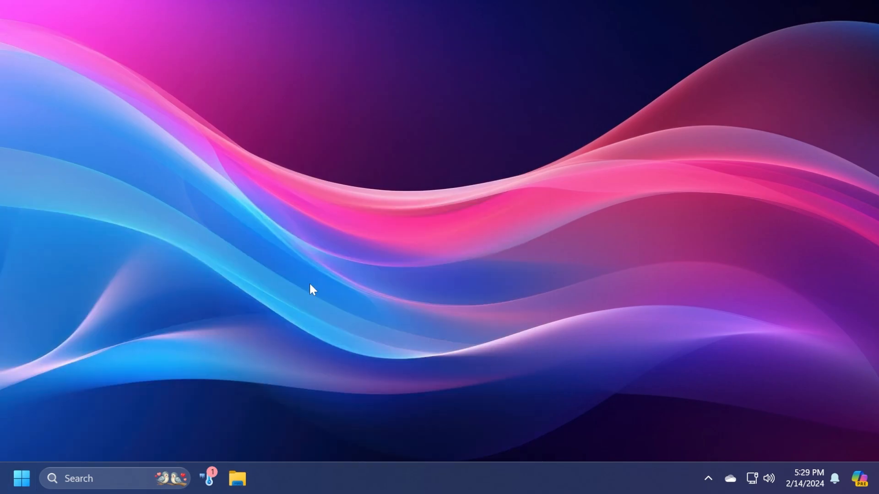
- View the Gallery page in File Explorer, then close the window
left_click(238, 478)
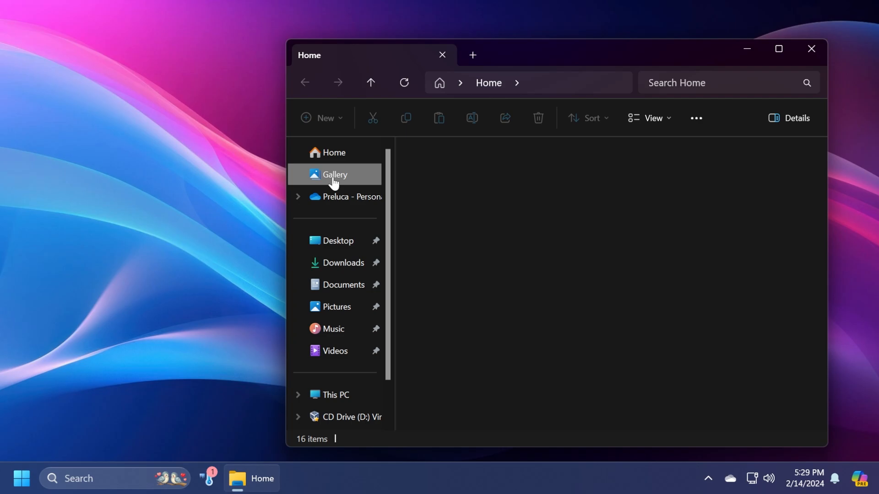
left_click(335, 174)
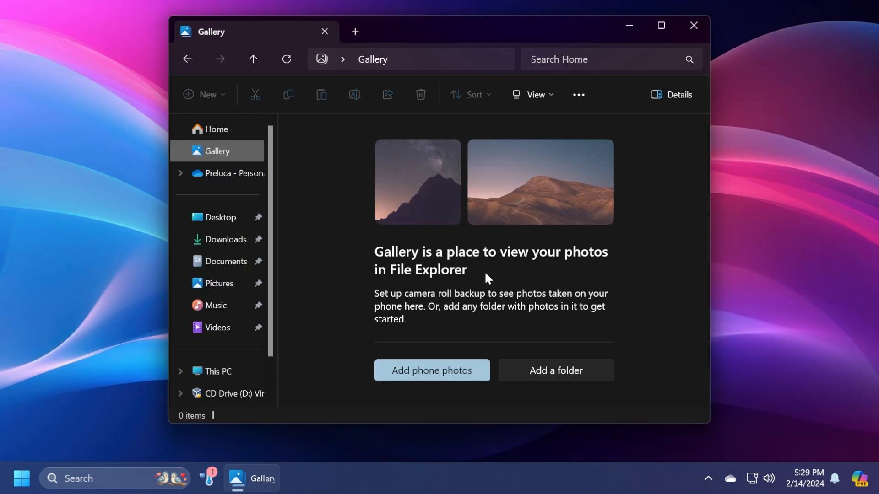
mouse_move(492, 238)
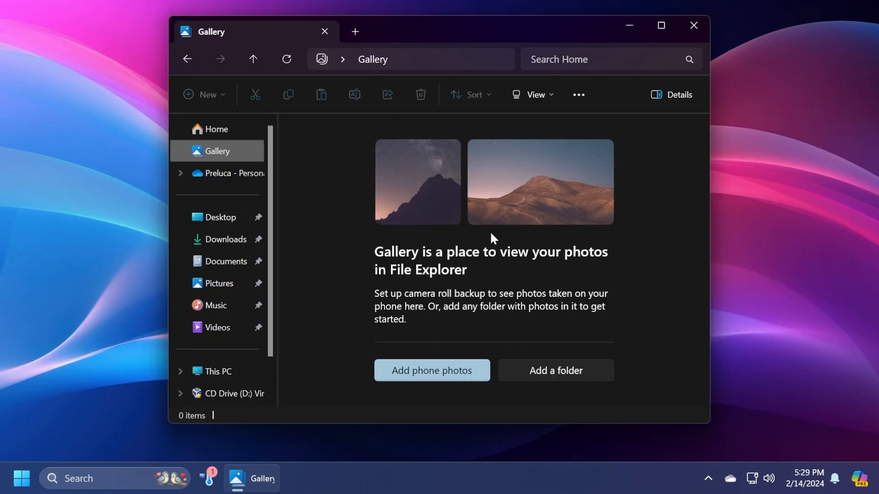
mouse_move(705, 28)
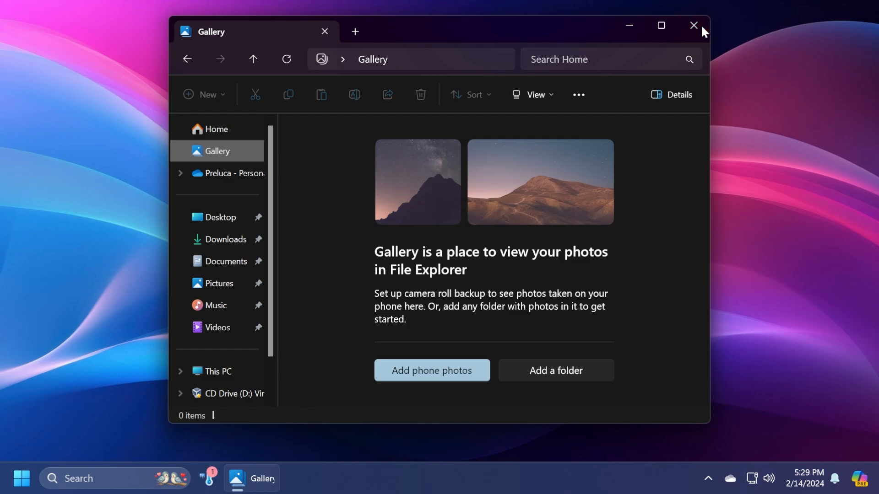
left_click(692, 26)
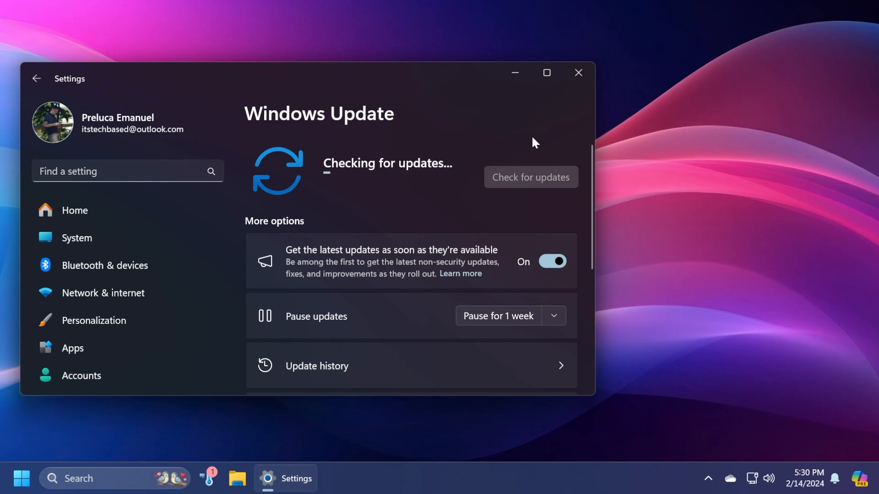
- Close the Settings window showing Windows Update and return to the desktop
left_click(578, 73)
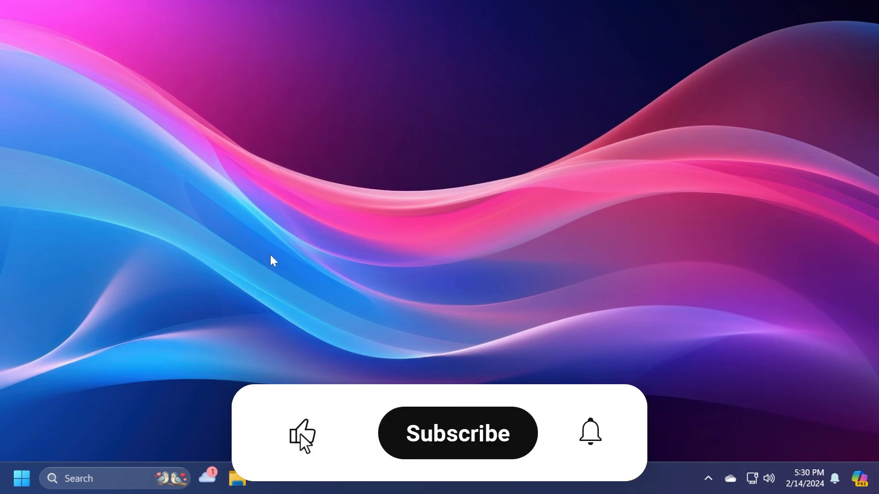
left_click(458, 434)
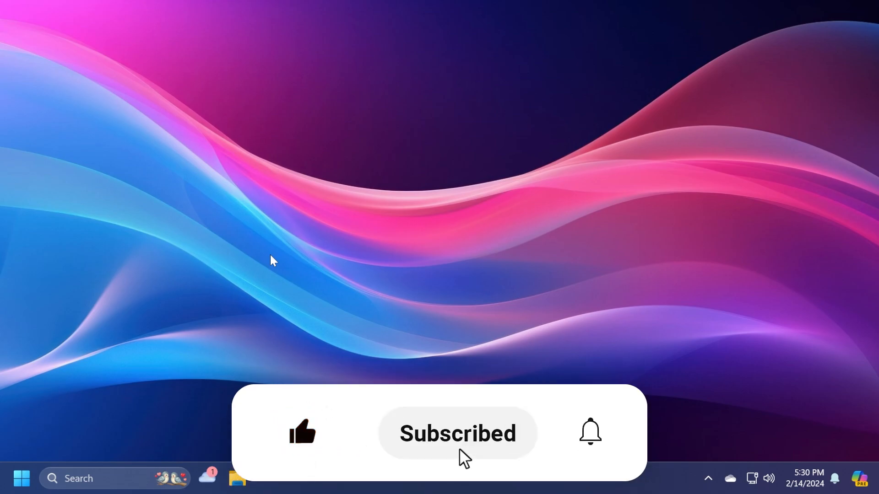